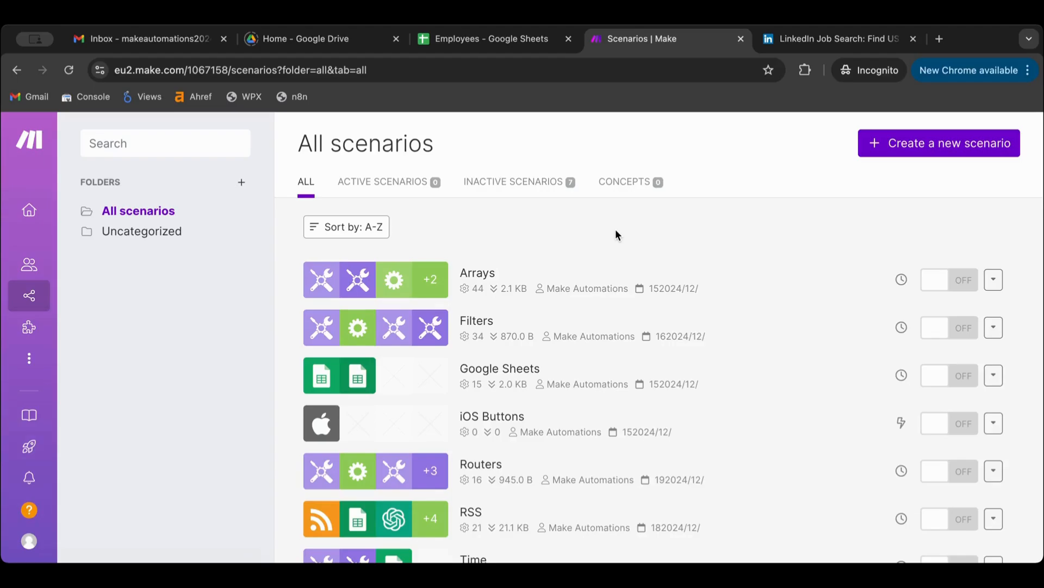
mouse_move(709, 245)
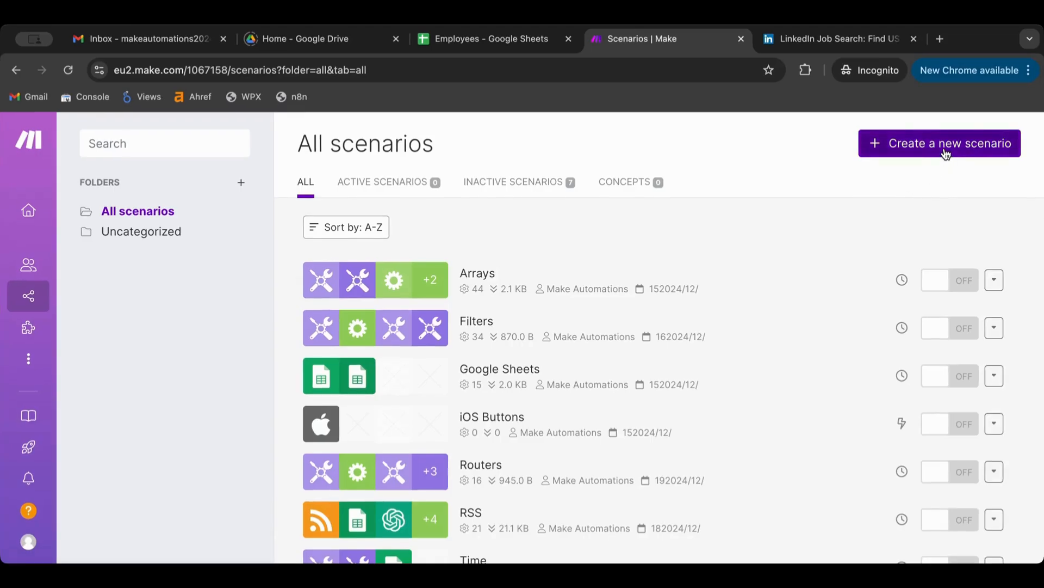
Create a new scenario and rename it Error
left_click(939, 143)
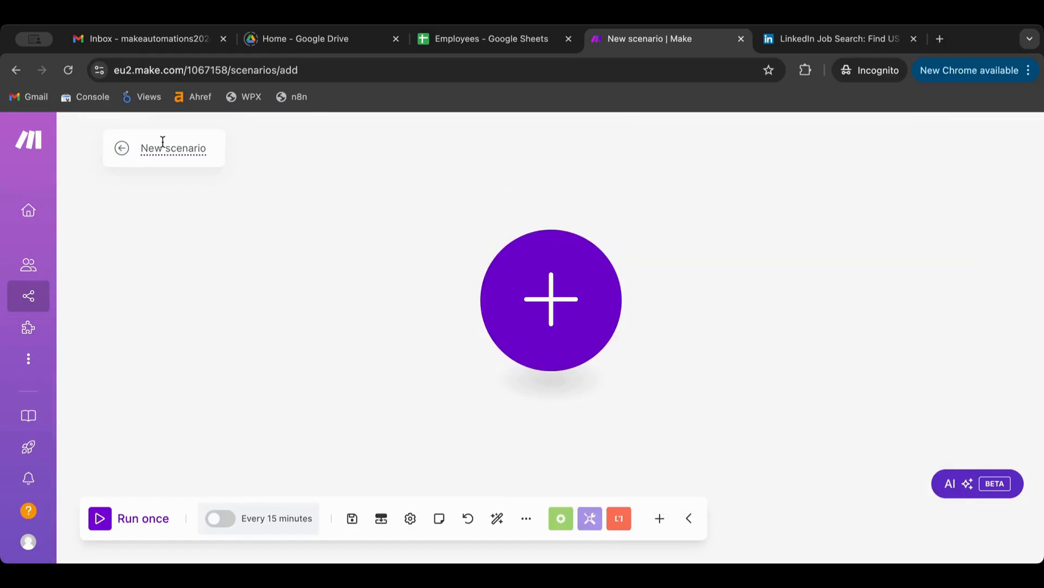
type("Error")
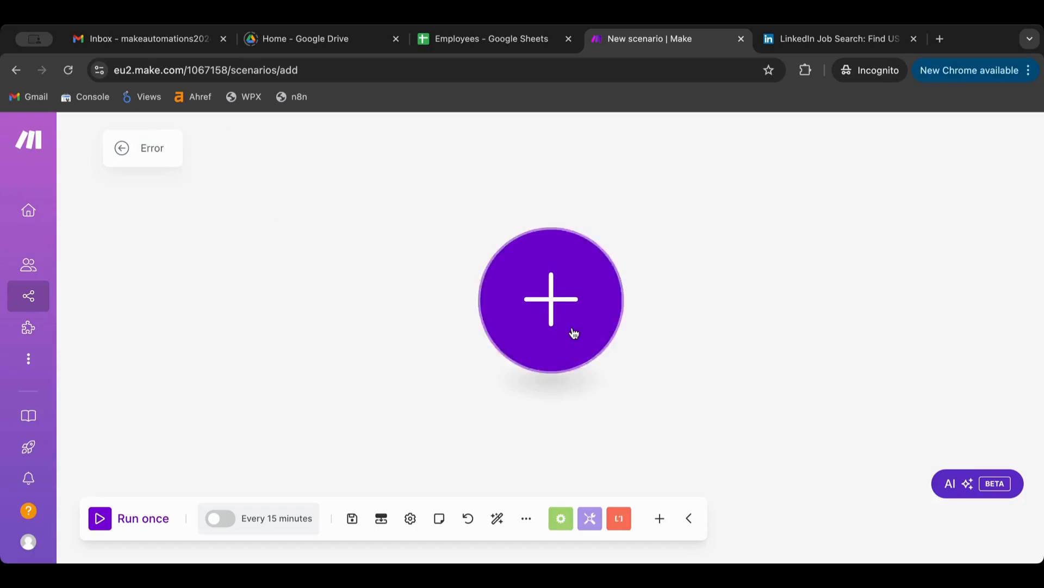
Add a Tools Set variable module storing Var01 with value Test
left_click(551, 298)
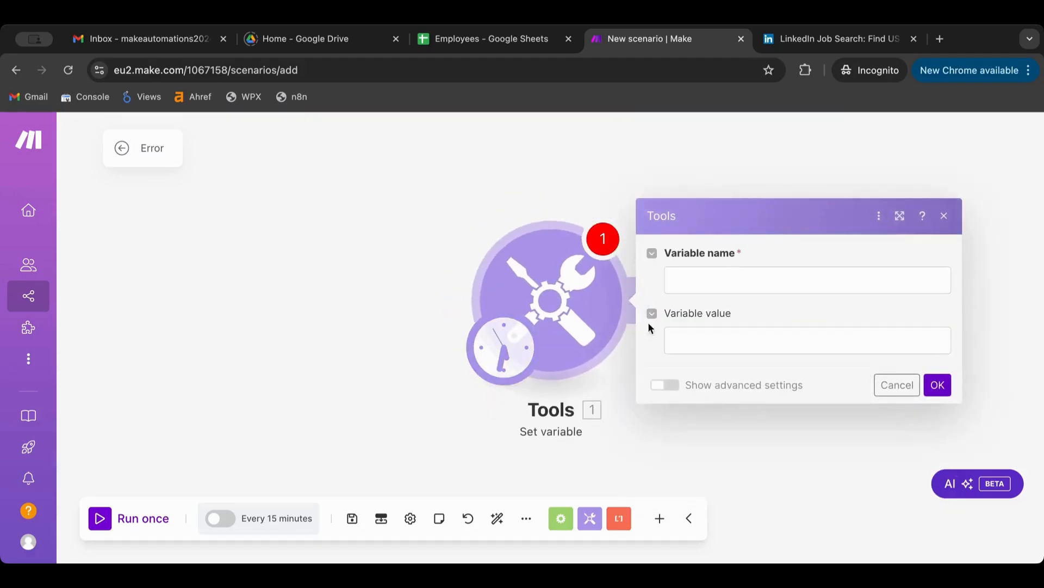
type("Var01")
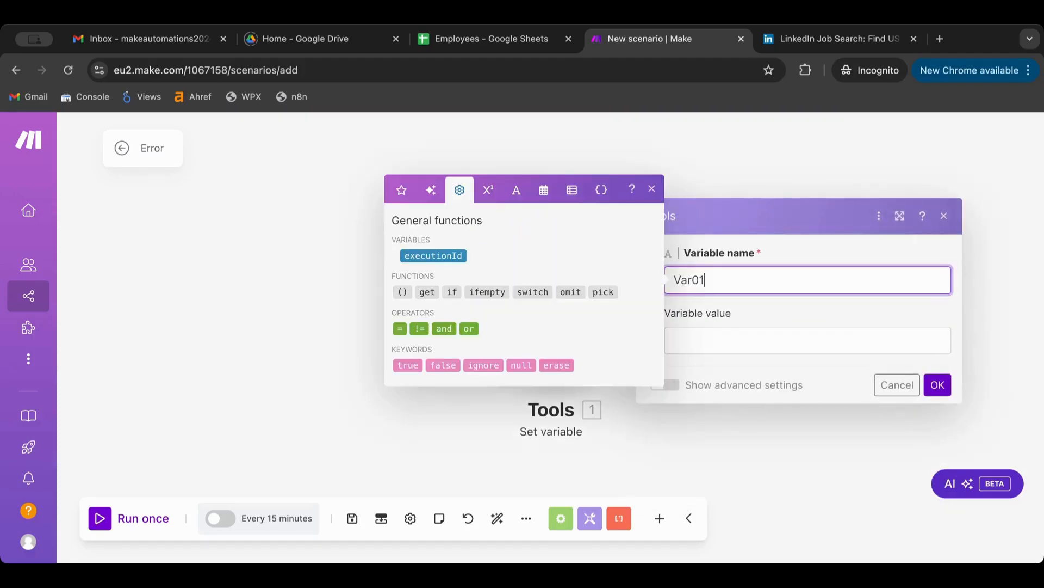
type("Test")
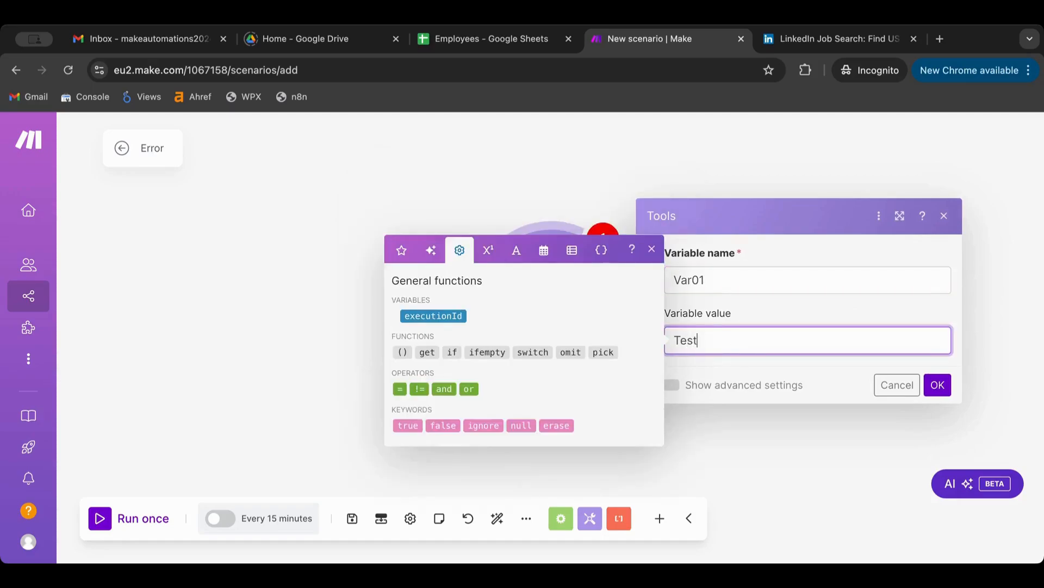
left_click(937, 384)
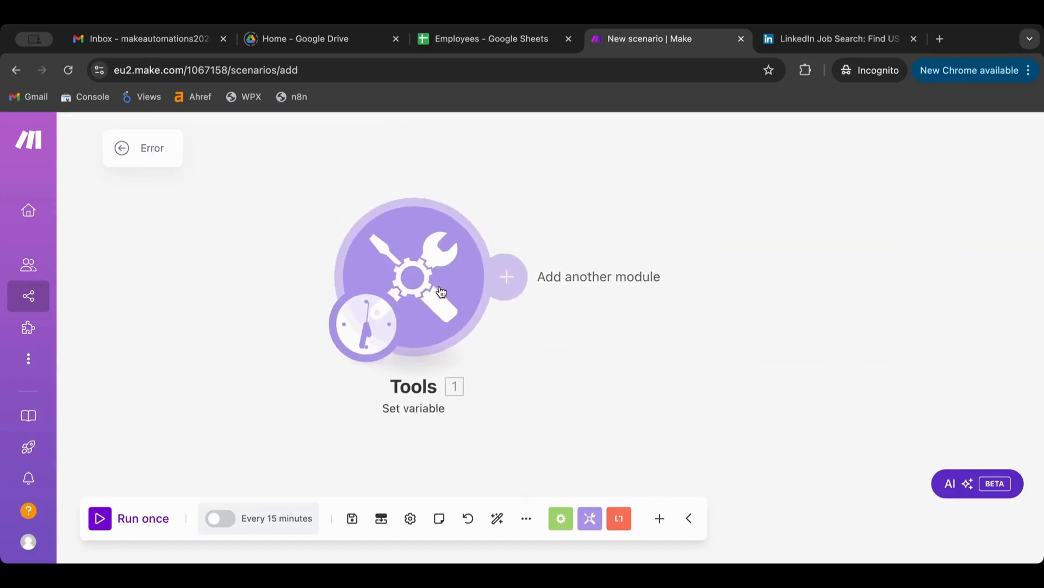
Add an HTTP Make a request module after Set variable
left_click(506, 277)
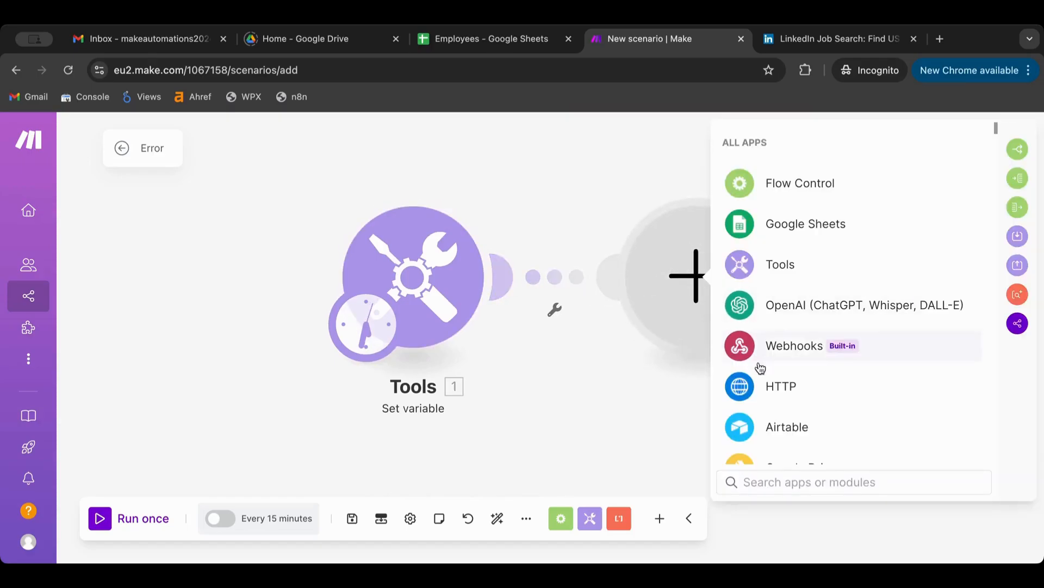
left_click(782, 386)
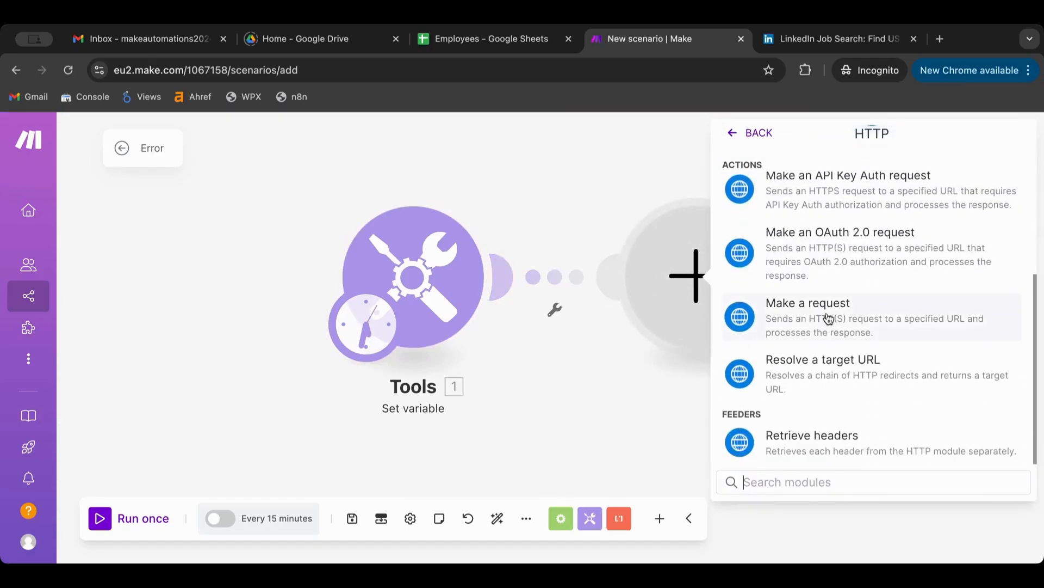
left_click(807, 302)
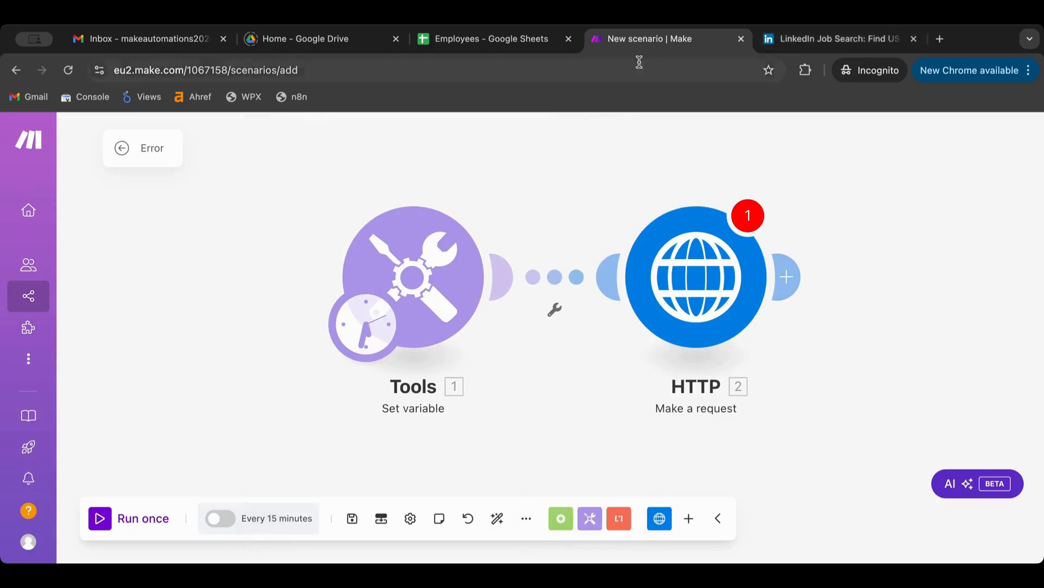
mouse_move(282, 69)
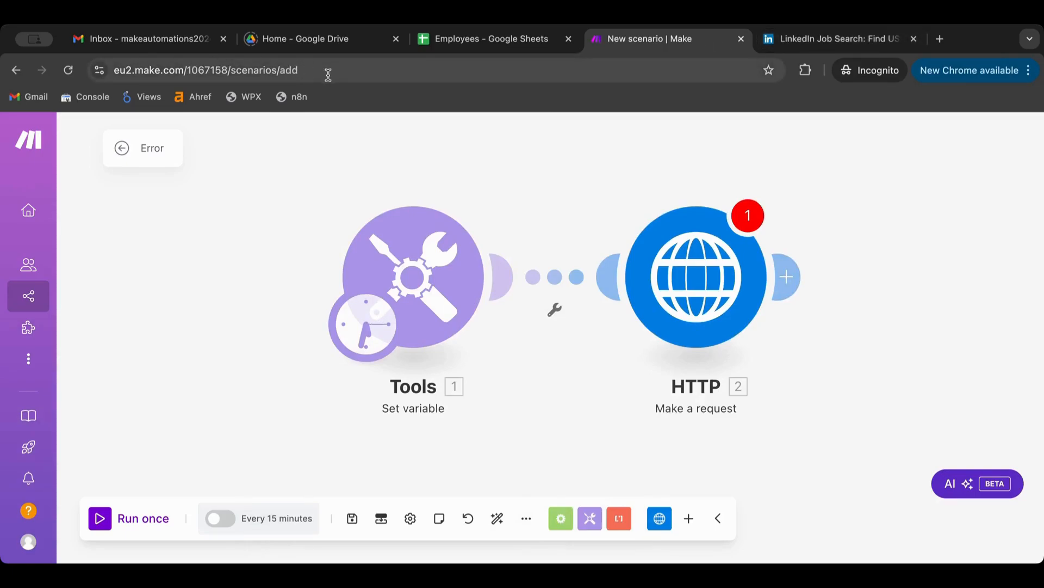
mouse_move(331, 130)
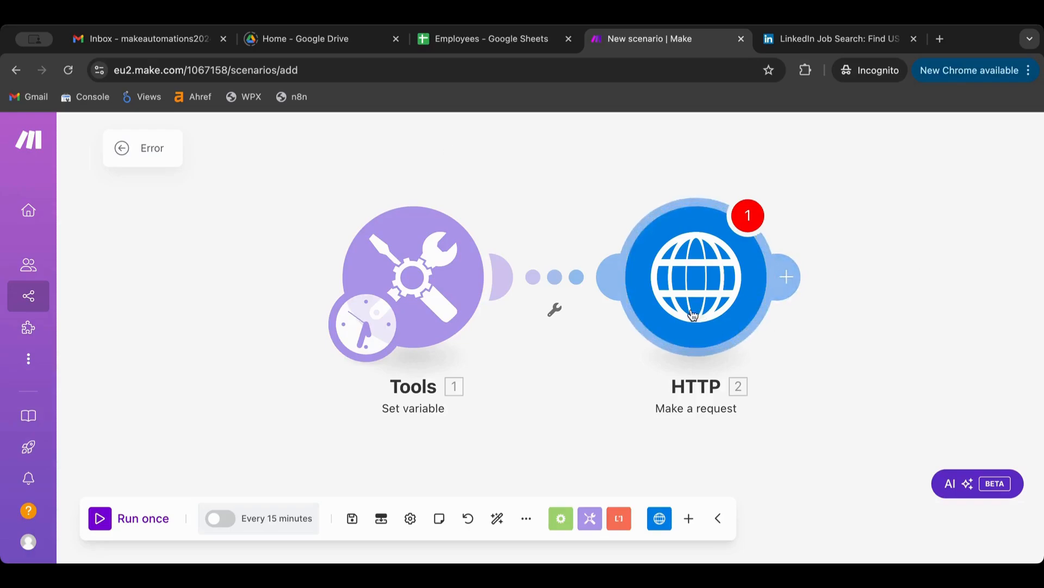
mouse_move(856, 329)
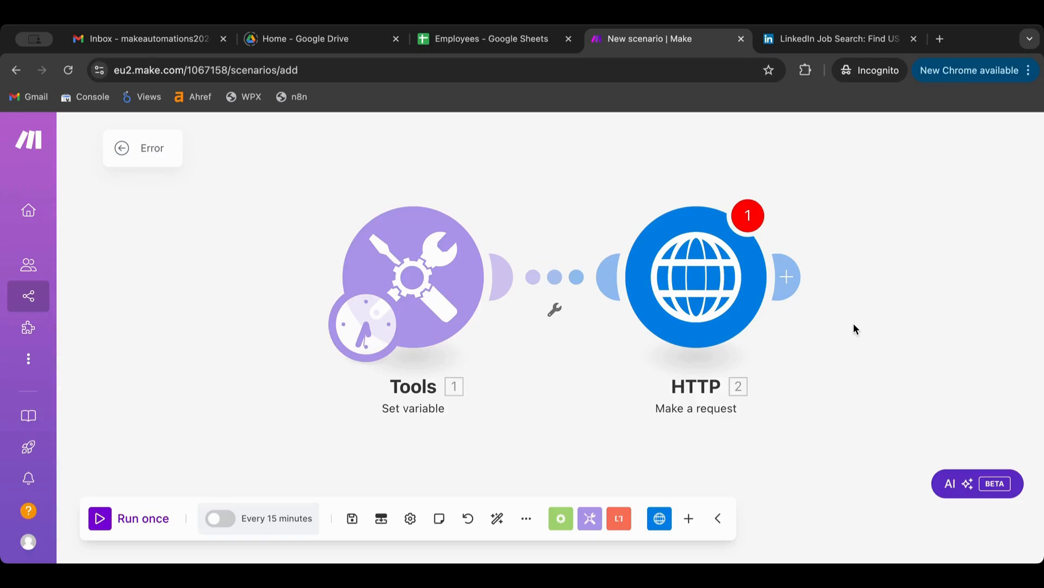
mouse_move(731, 322)
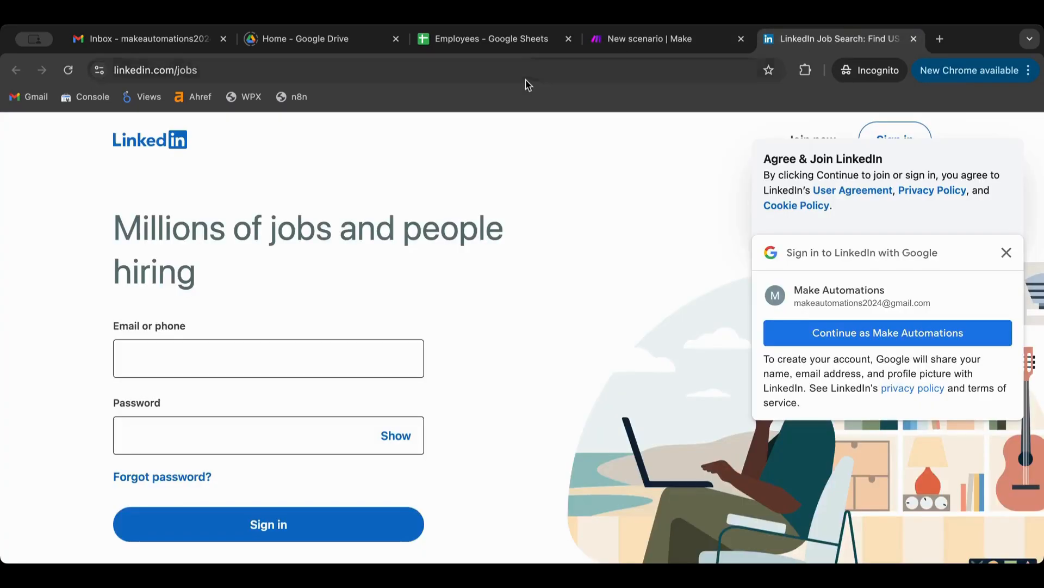
Copy the LinkedIn jobs page address and close the LinkedIn tab
left_click(267, 69)
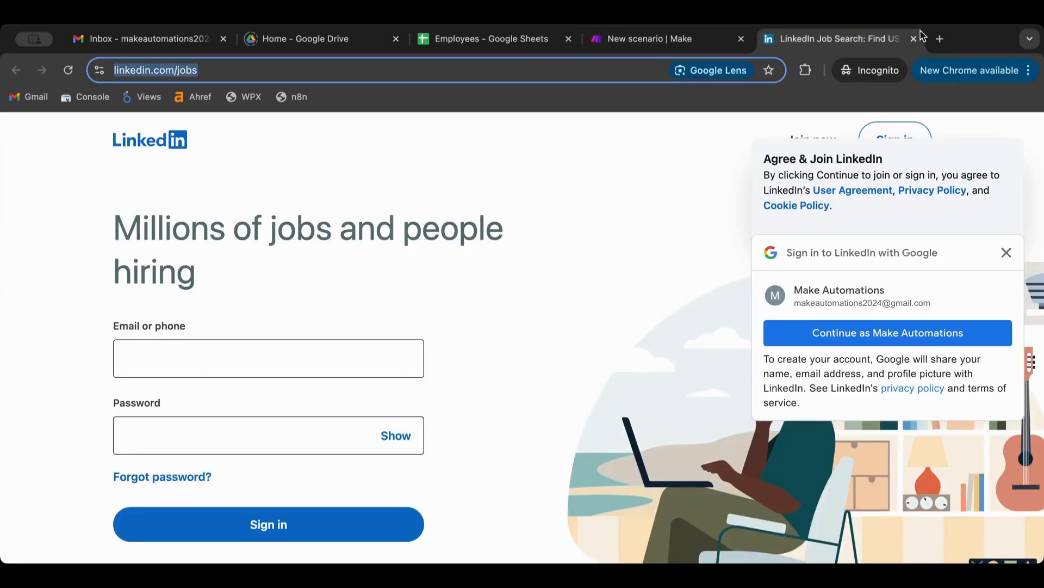
left_click(650, 38)
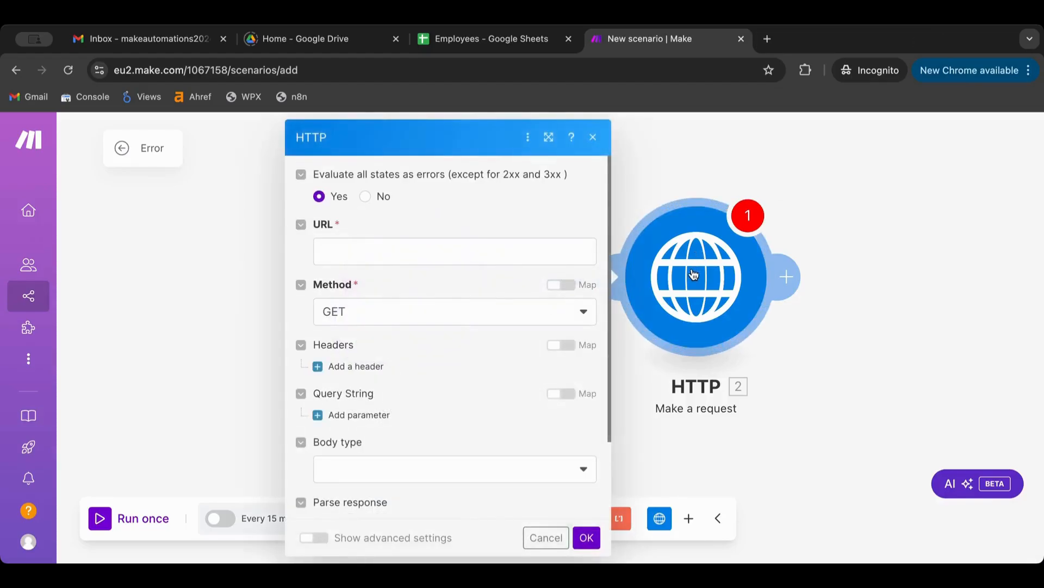
type("https://www.linkedin.com/jobs")
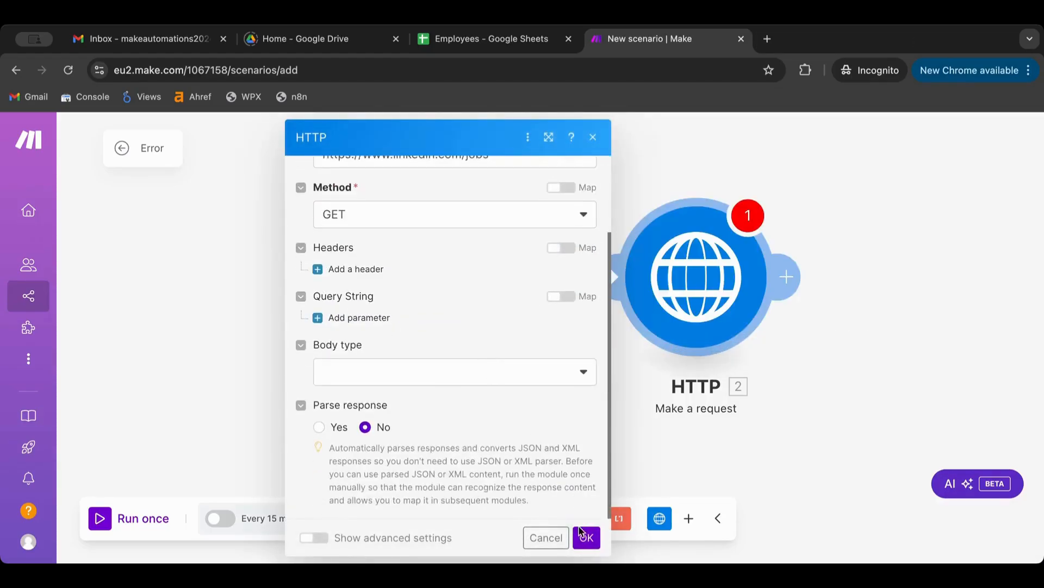
left_click(585, 538)
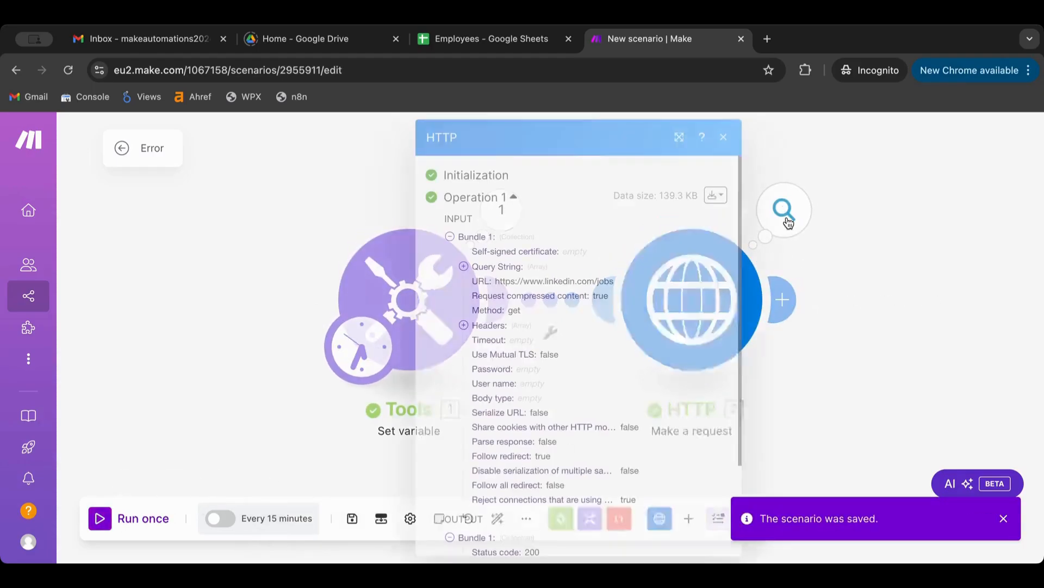
Inspect the run output's Data showing the LinkedIn jobs HTML, then close it
scroll("down", 3)
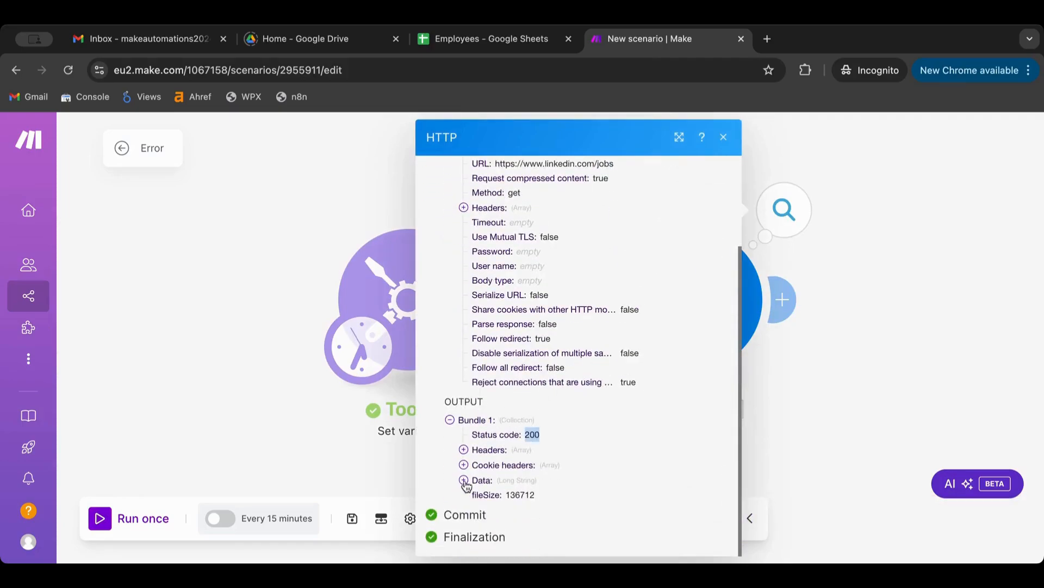
left_click(464, 480)
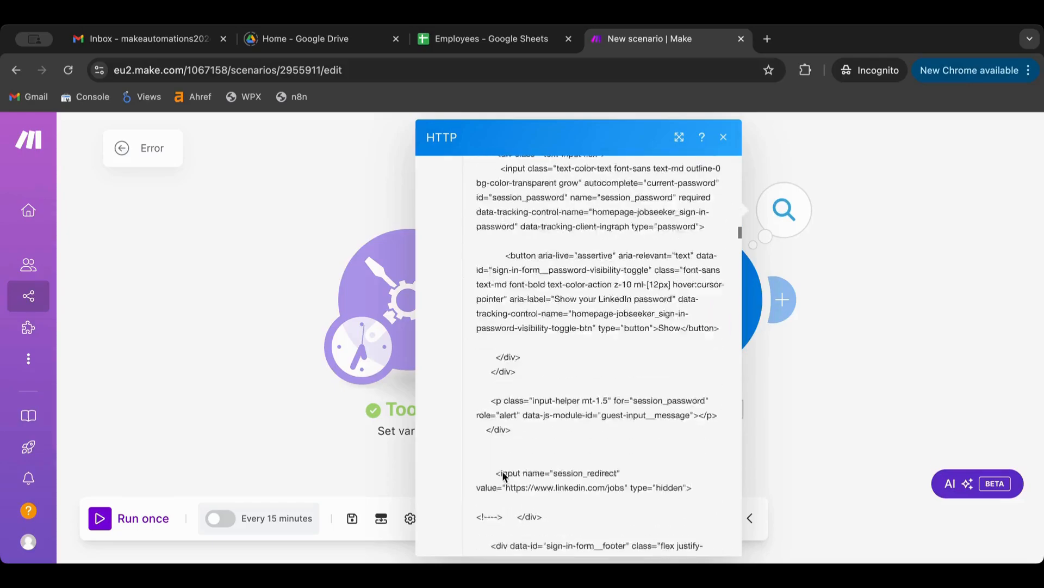
scroll("down", 3)
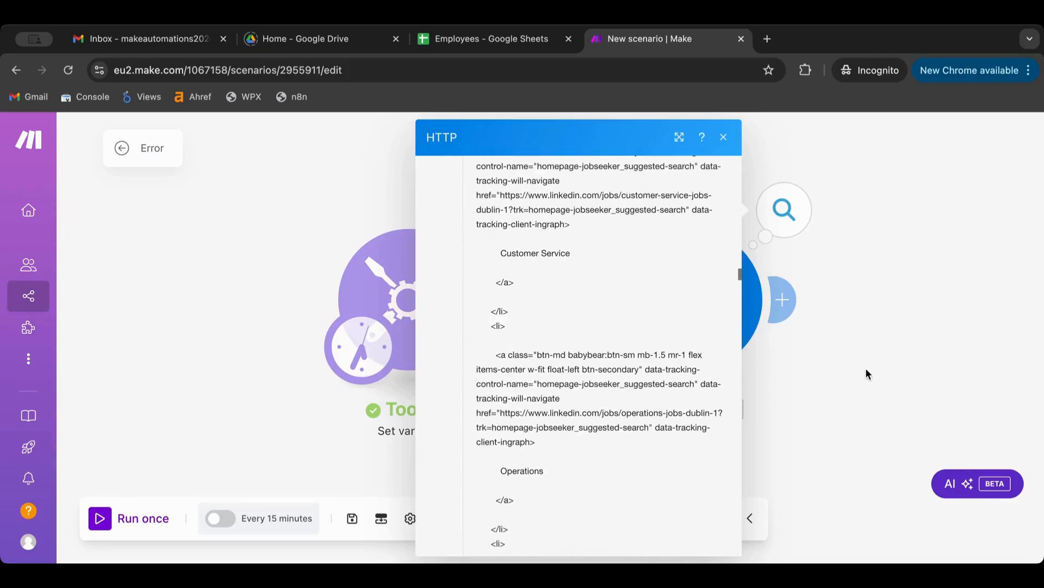
left_click(723, 137)
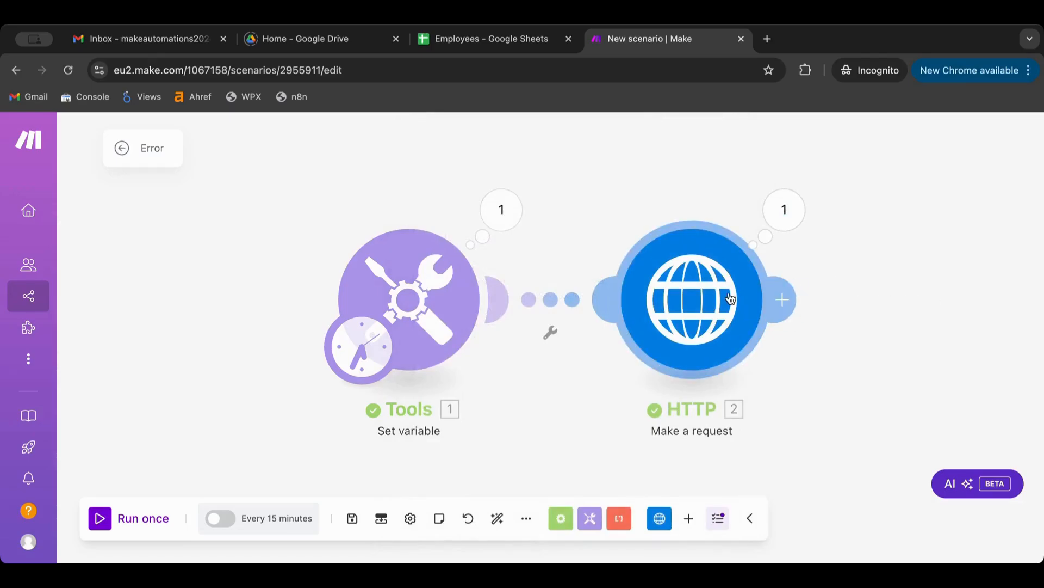
Map the HTTP request URL to the Var01 item from the Tools module
left_click(692, 298)
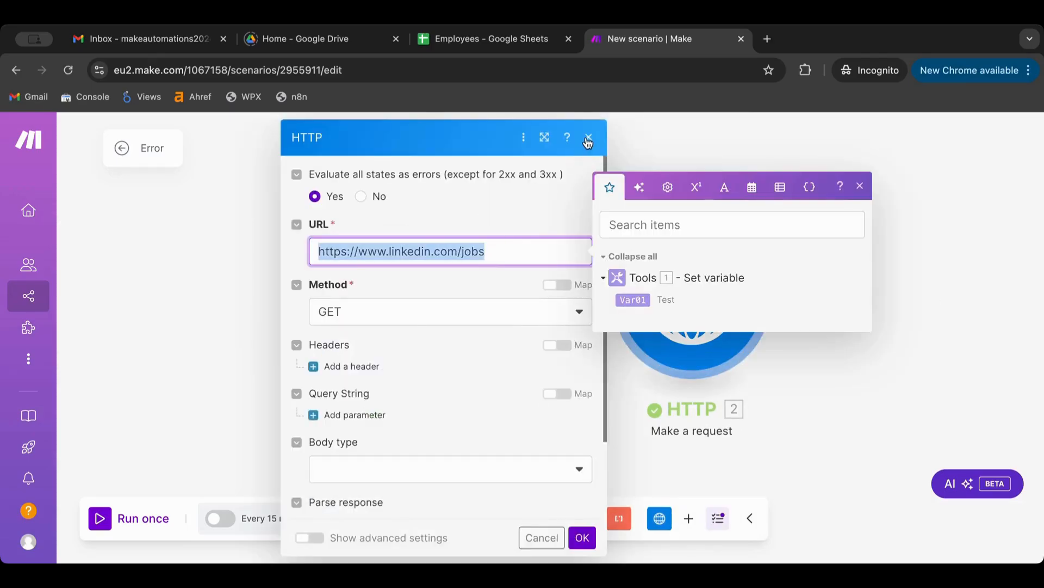
left_click(589, 137)
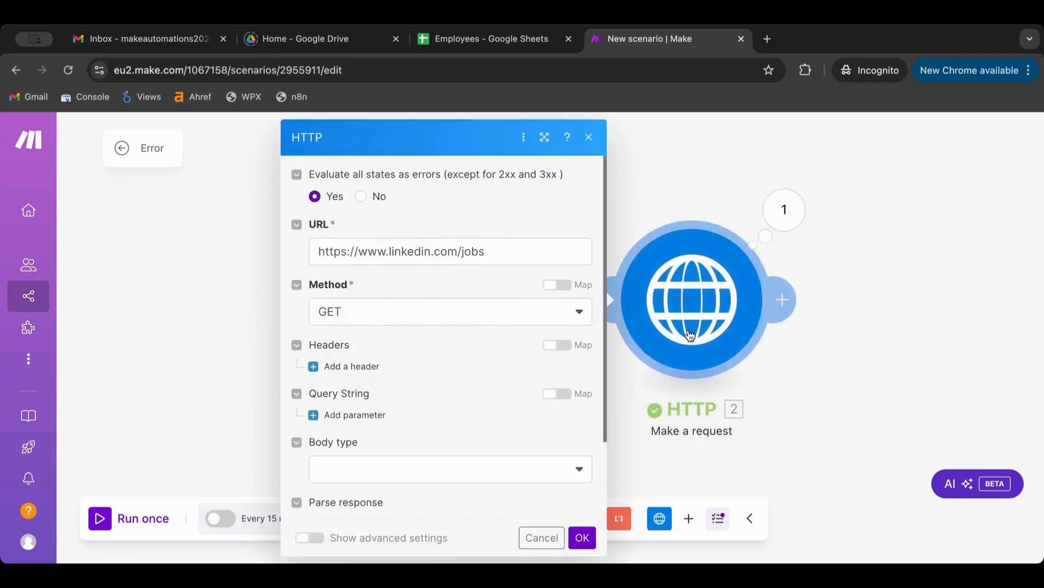
left_click(449, 252)
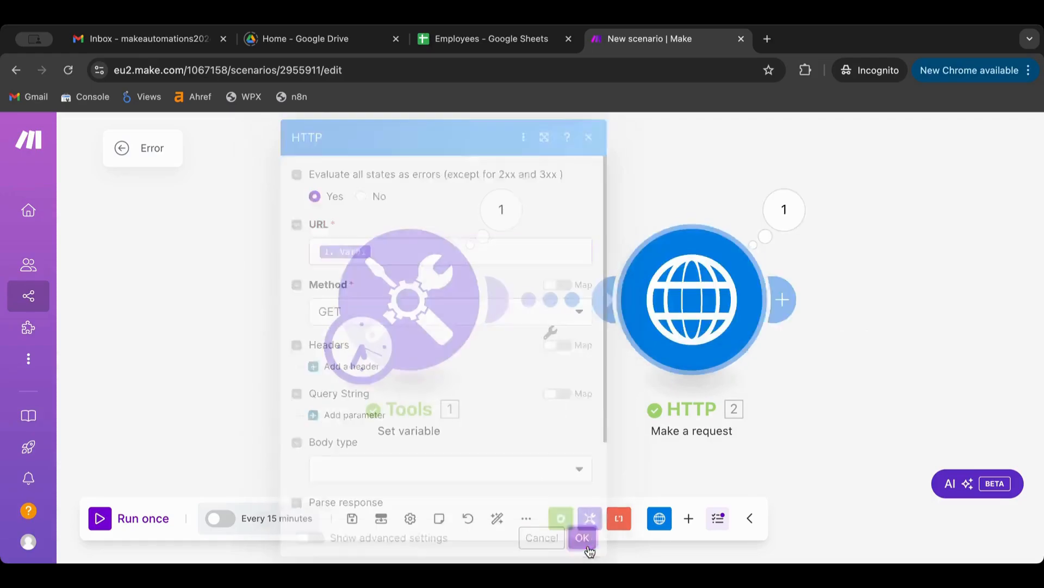
left_click(581, 537)
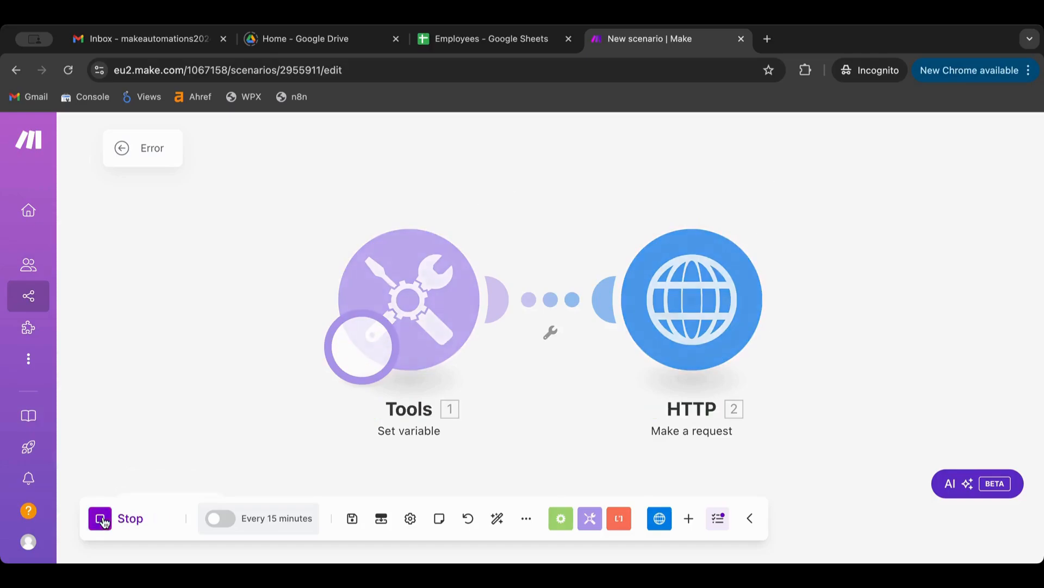
Run the scenario once so both modules execute successfully
left_click(100, 518)
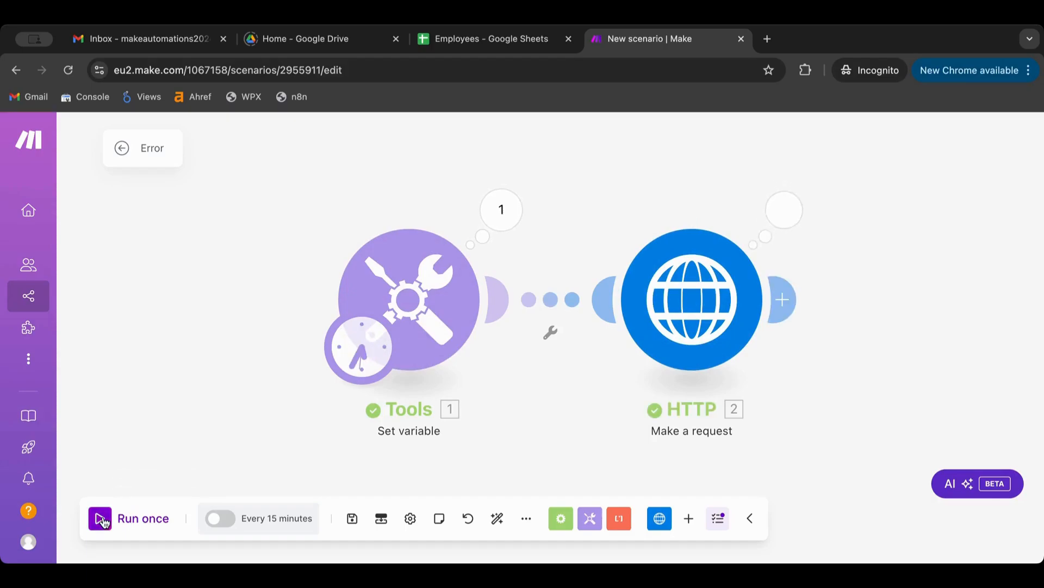
left_click(129, 518)
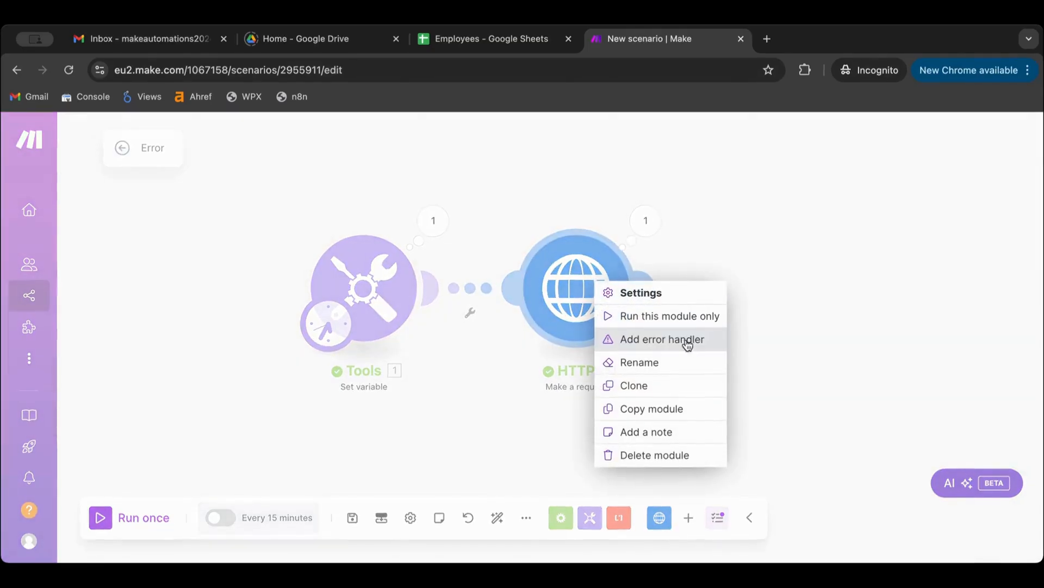
mouse_move(580, 290)
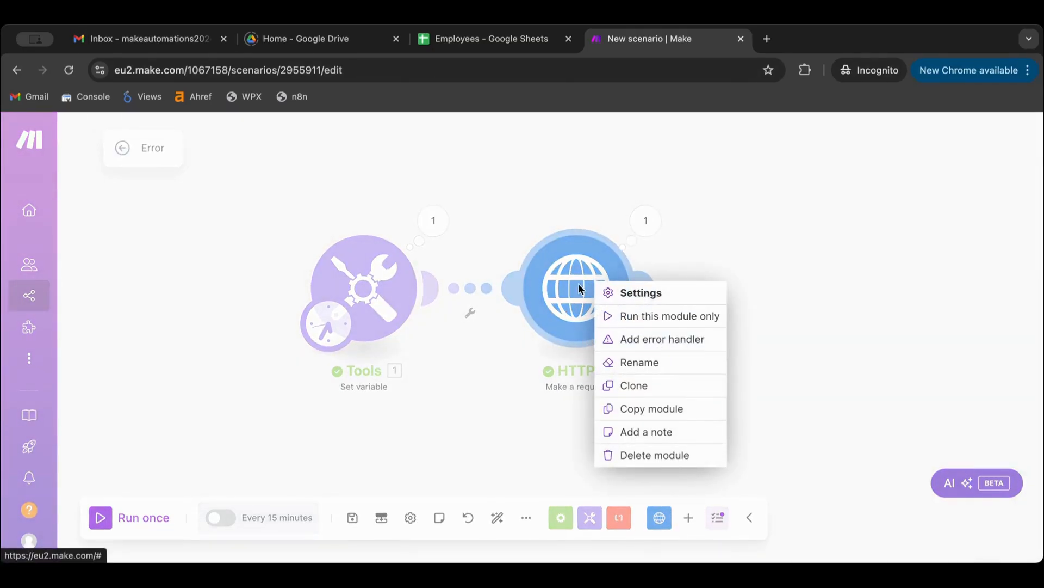
mouse_move(669, 338)
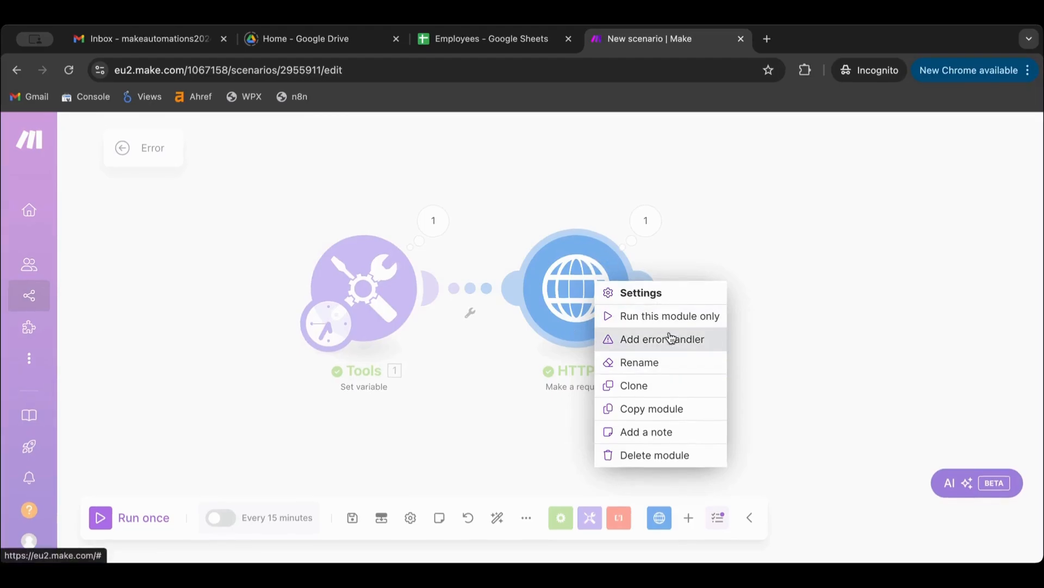
Add an error handler route to the HTTP module and browse the handler list
left_click(662, 338)
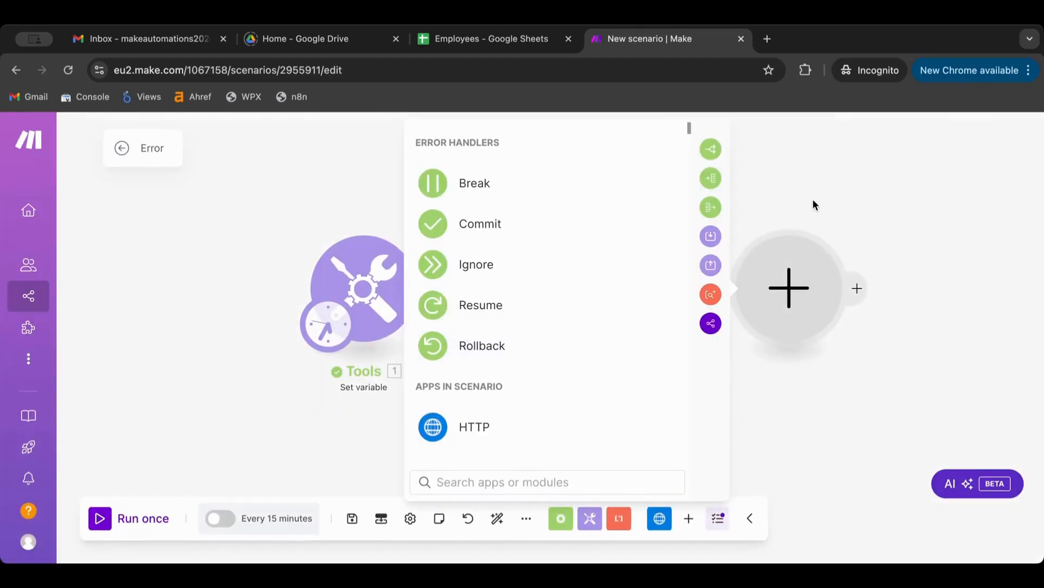
mouse_move(519, 266)
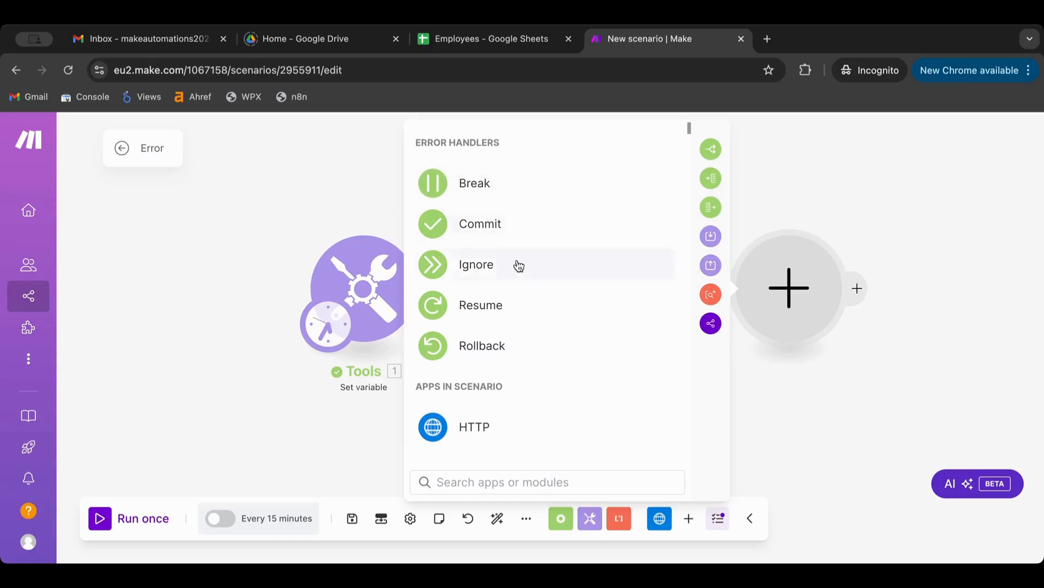
mouse_move(505, 224)
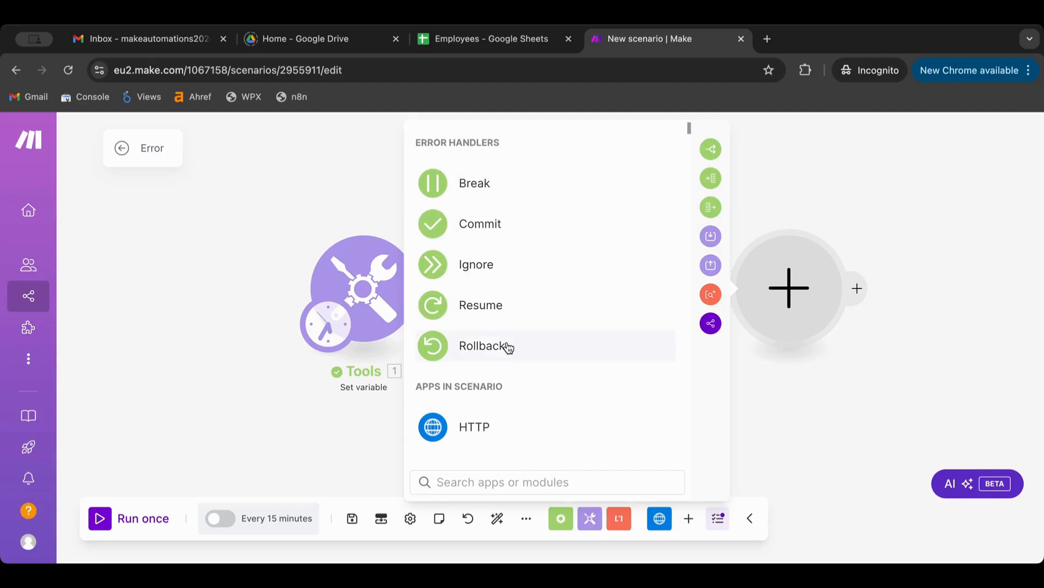
scroll("down", 3)
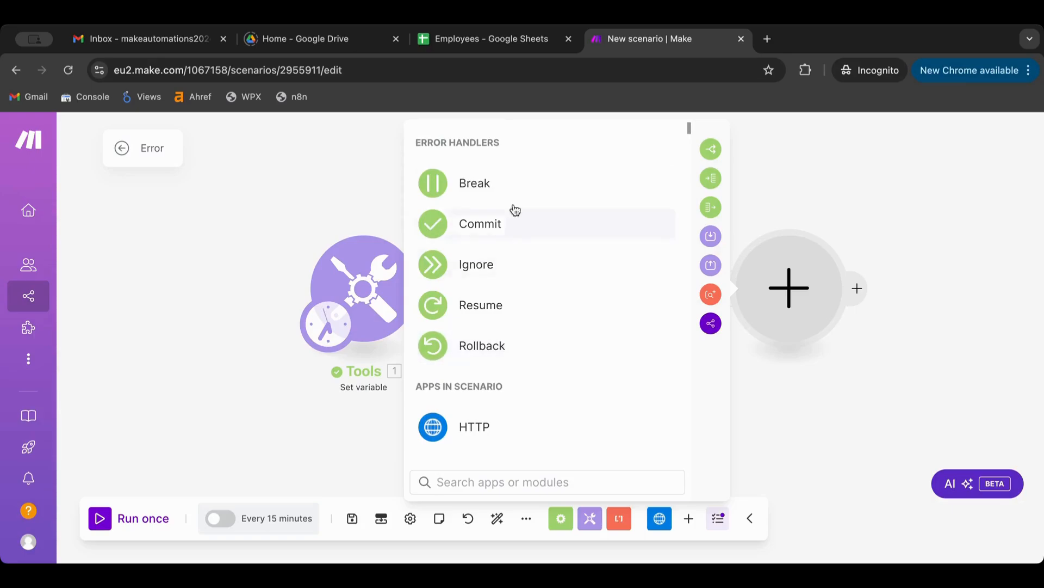
mouse_move(515, 185)
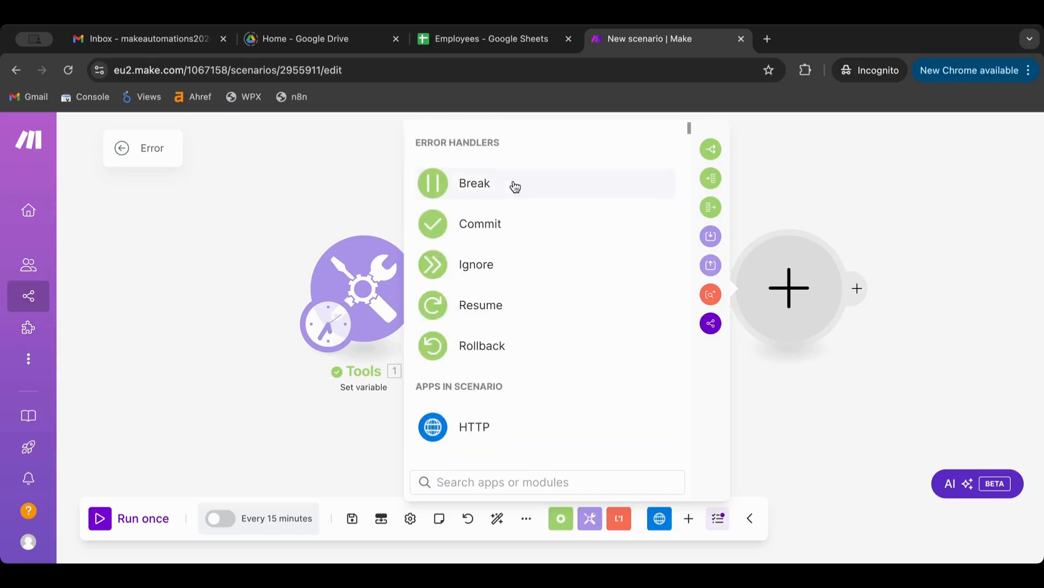
Choose Break as the handler and edit its number of attempts to 3 with a 15-minute interval
left_click(475, 183)
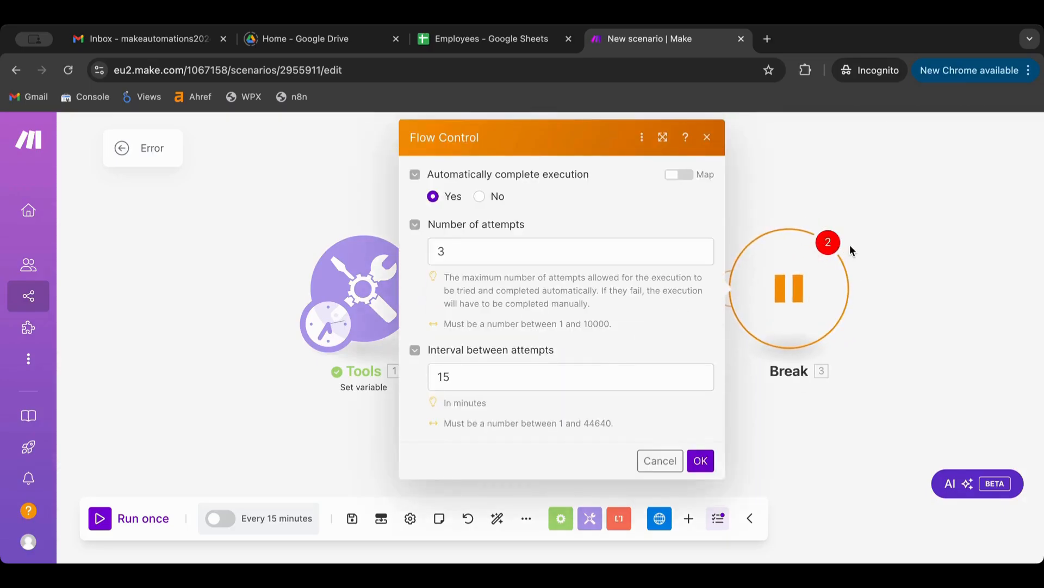
left_click(700, 460)
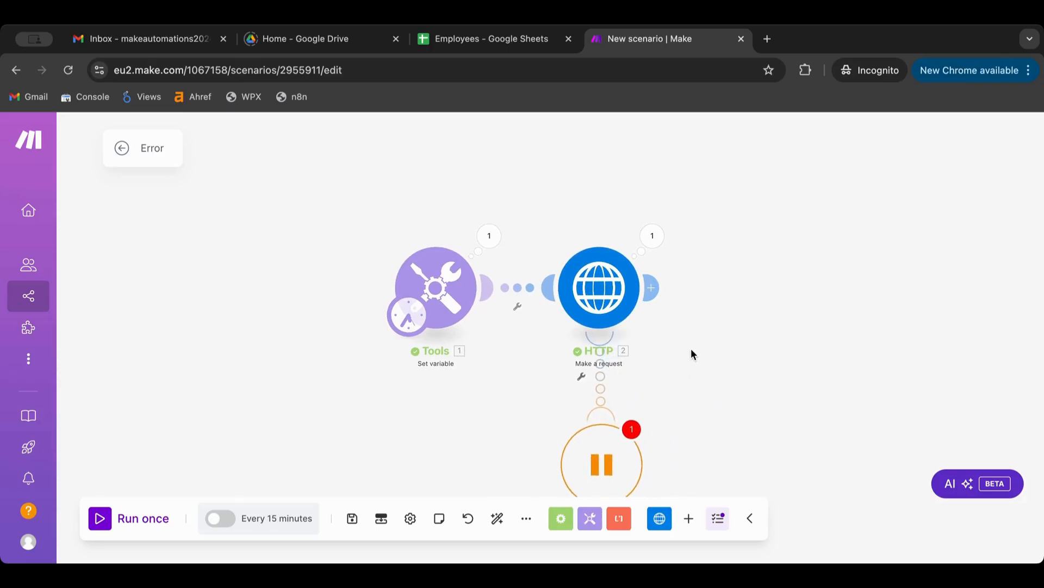
left_click(601, 459)
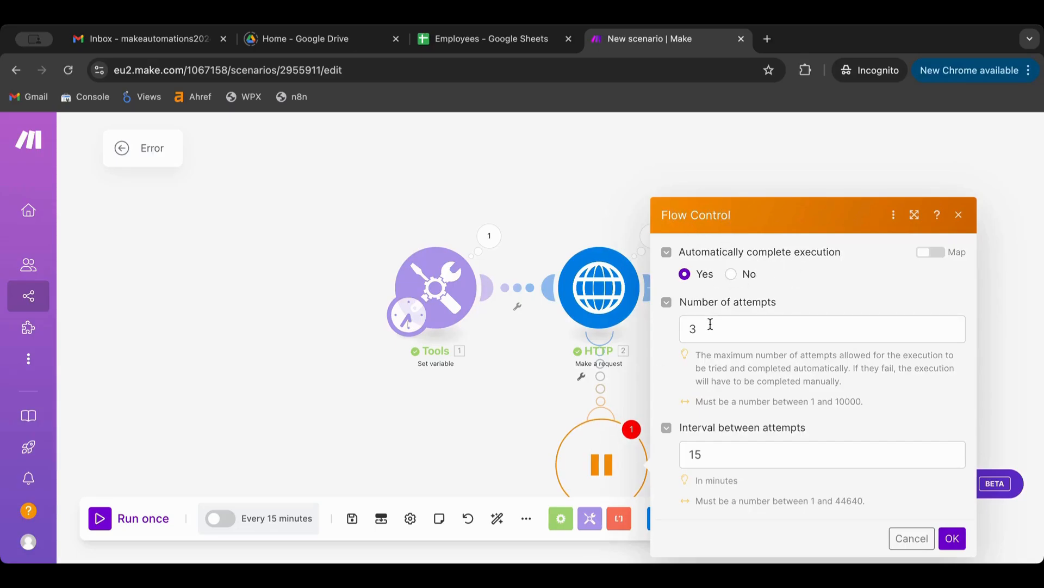
left_click(823, 329)
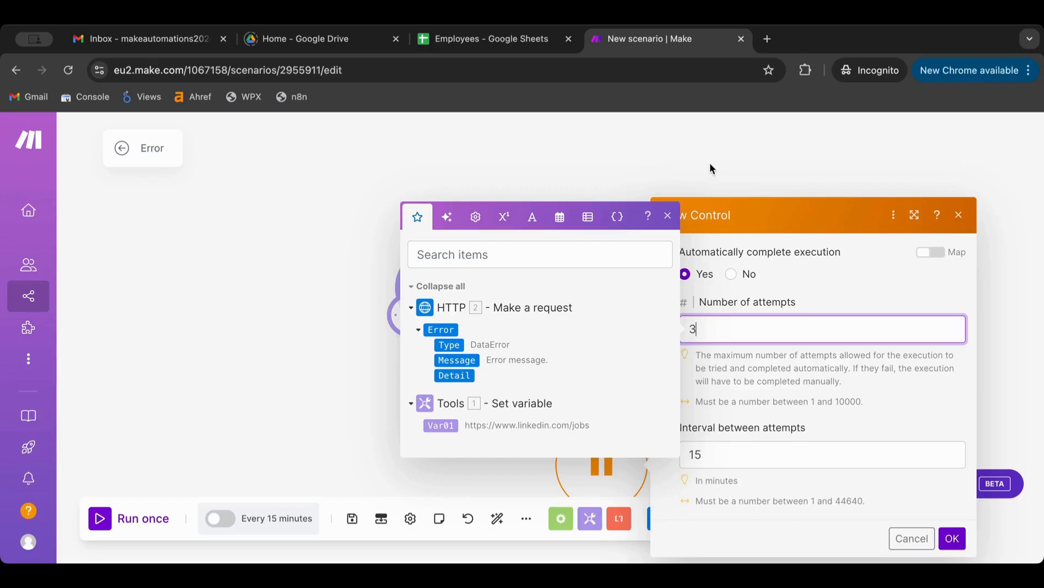
mouse_move(694, 340)
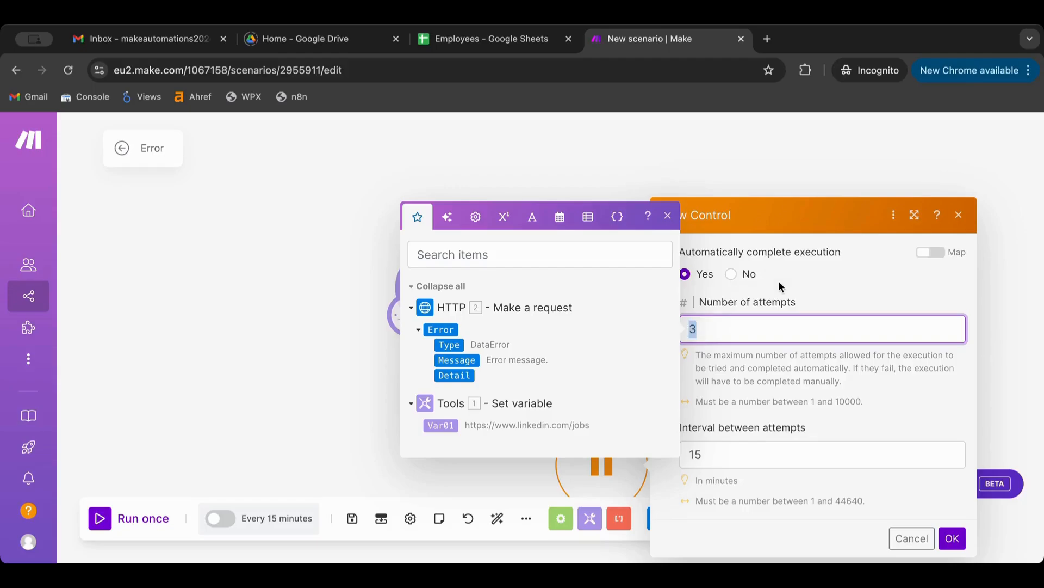
left_click(667, 215)
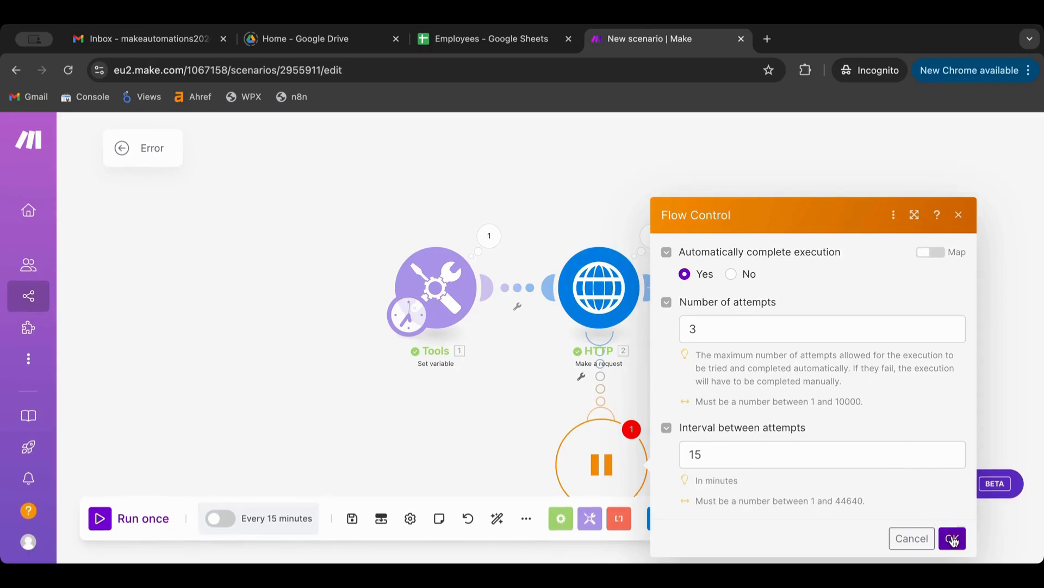
Confirm the Break handler and set Allow storing of Incomplete Executions to Yes
left_click(951, 539)
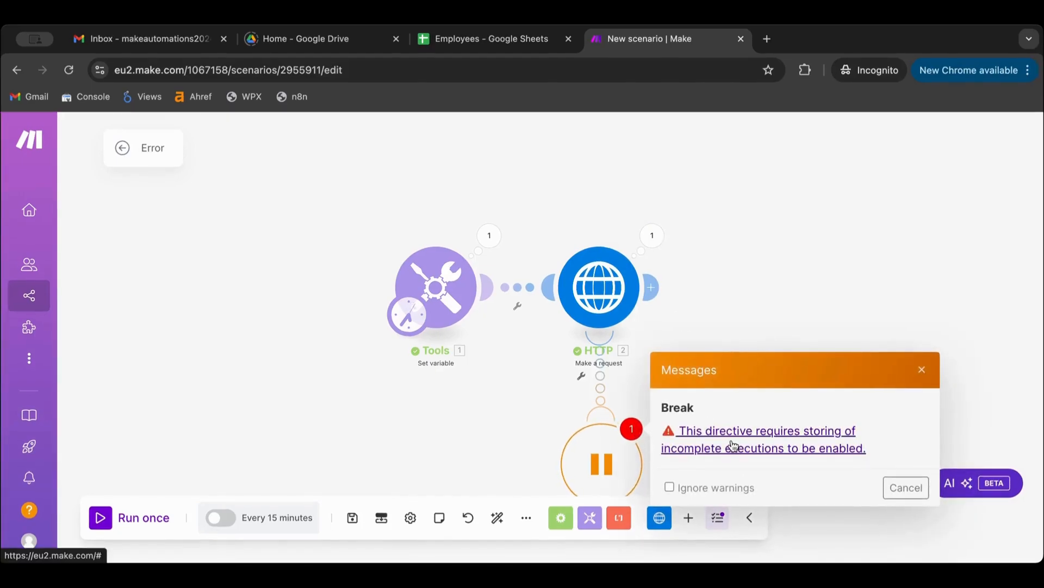
left_click(762, 439)
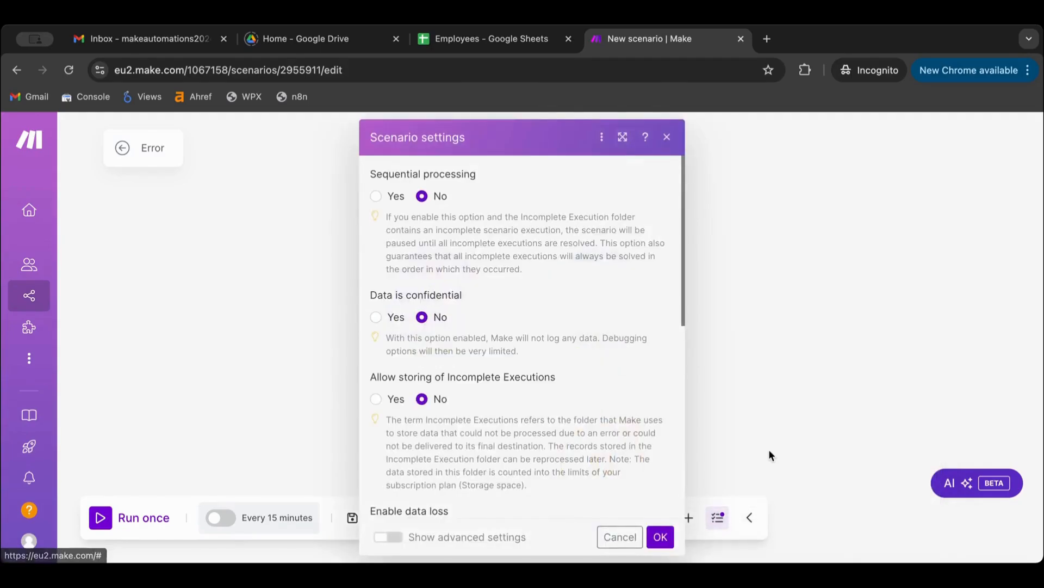
scroll("down", 3)
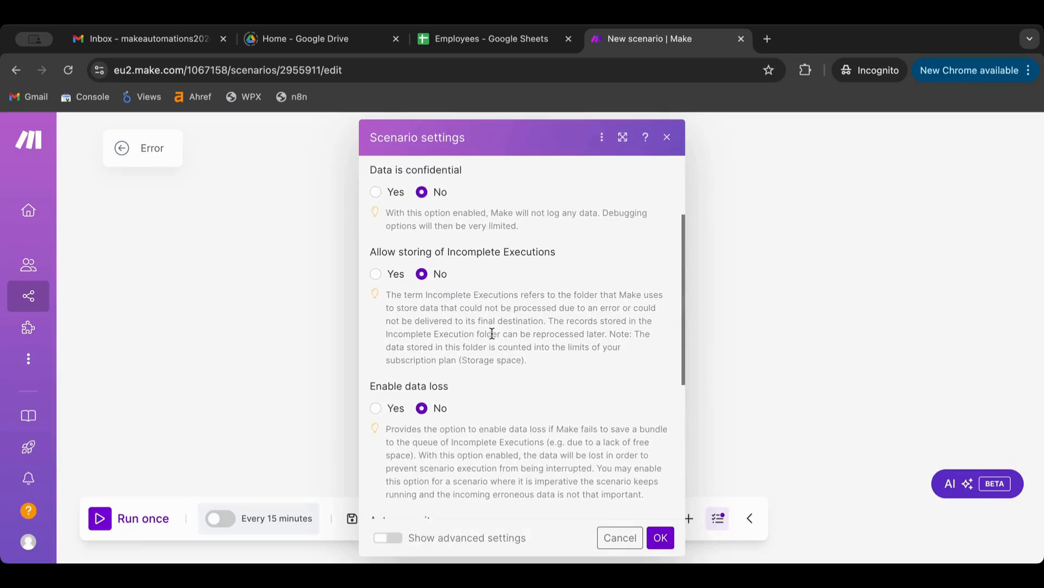
left_click(375, 295)
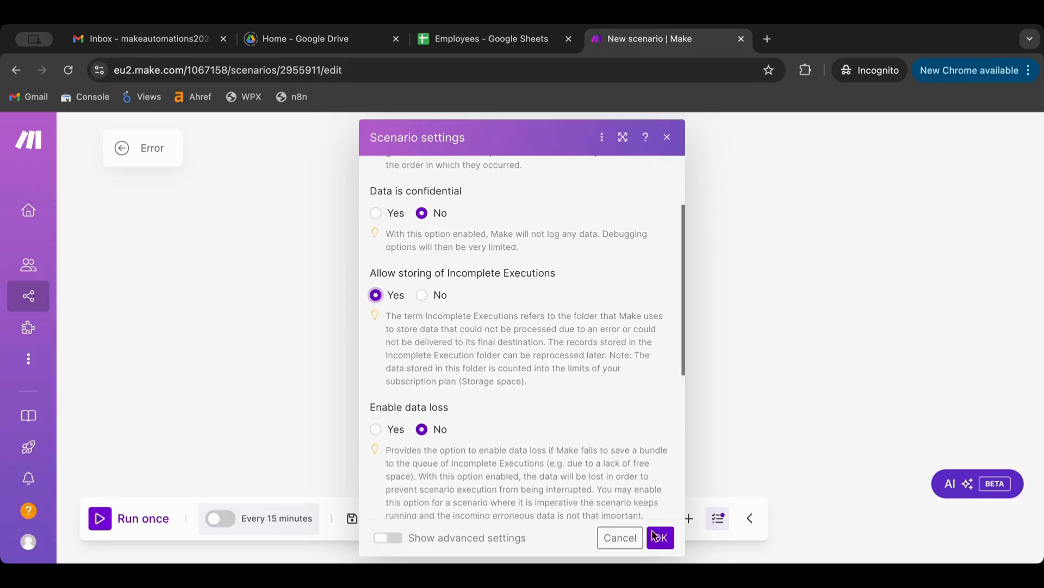
left_click(659, 538)
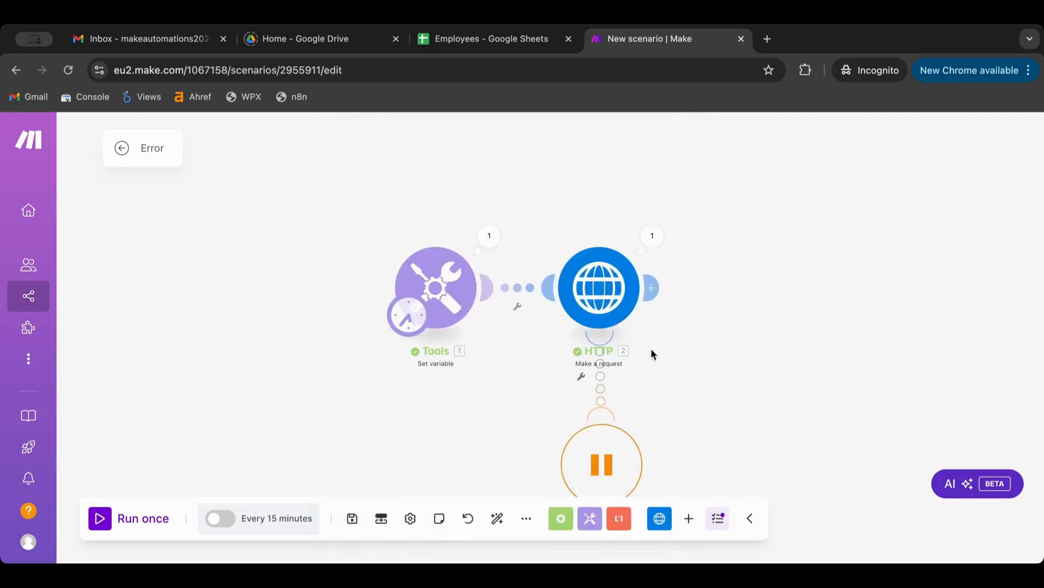
left_click(130, 518)
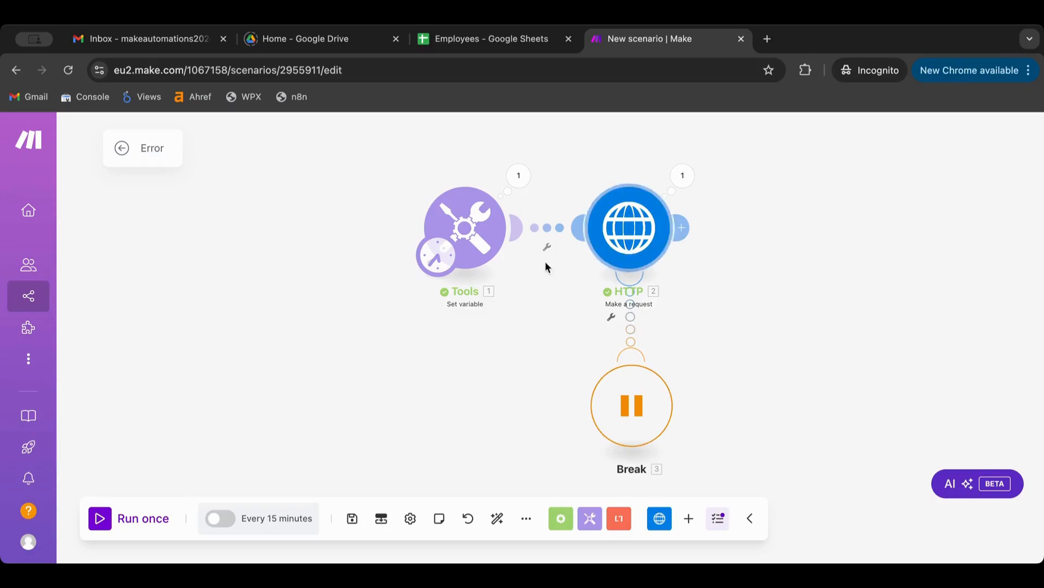
left_click_drag(547, 266, 468, 323)
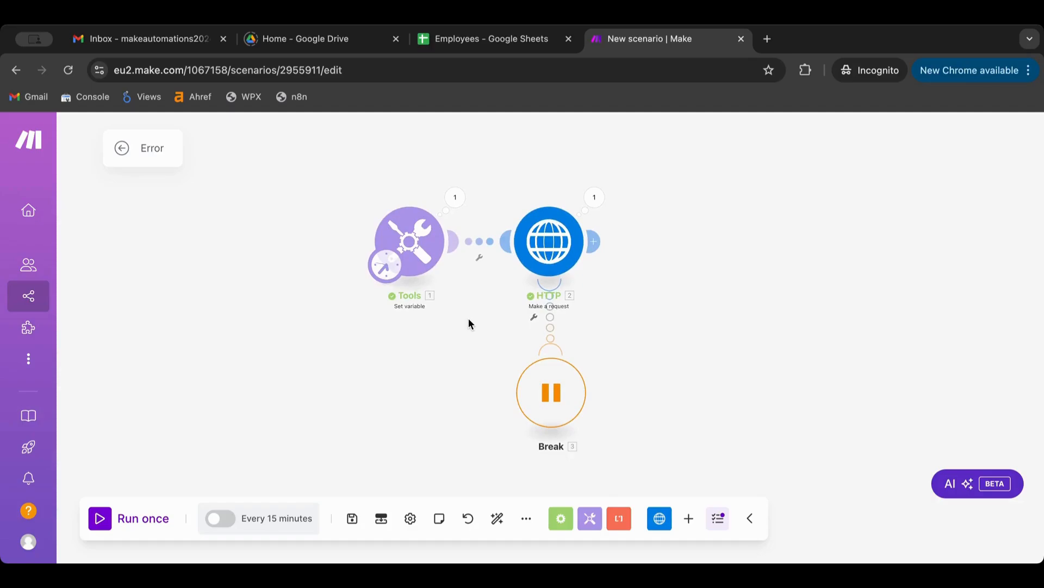
mouse_move(548, 242)
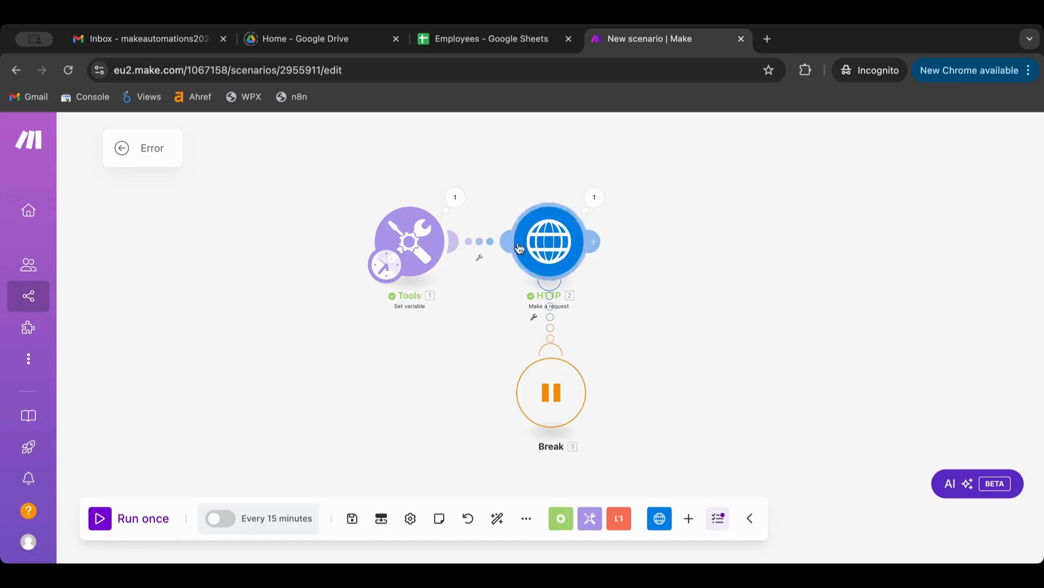
mouse_move(550, 392)
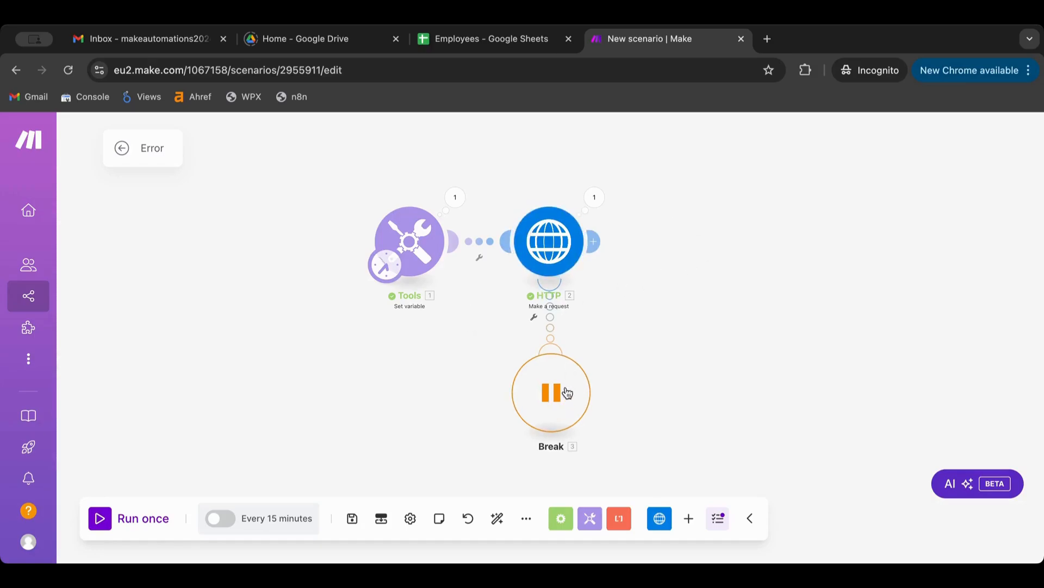
mouse_move(596, 241)
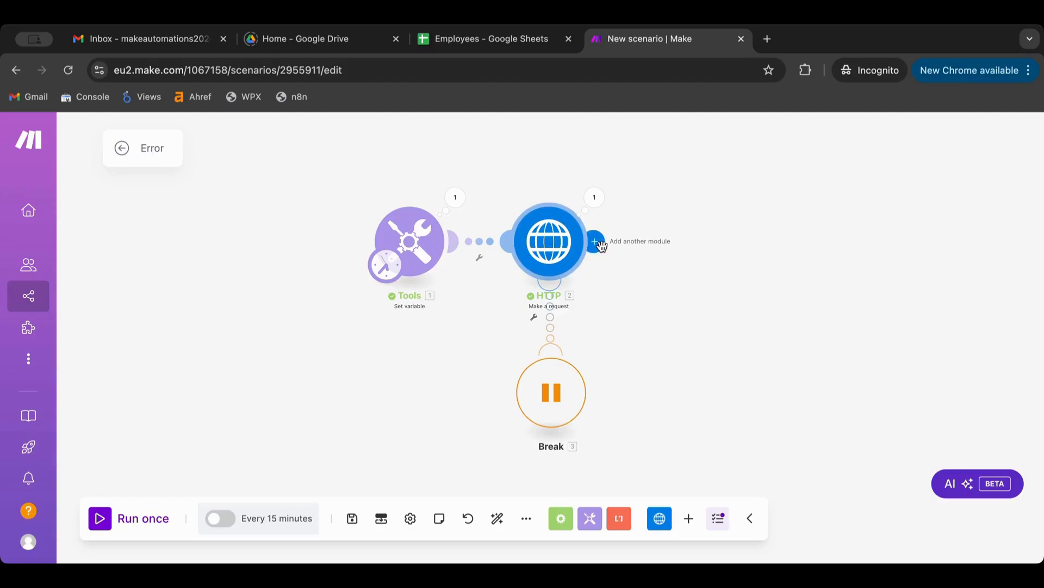